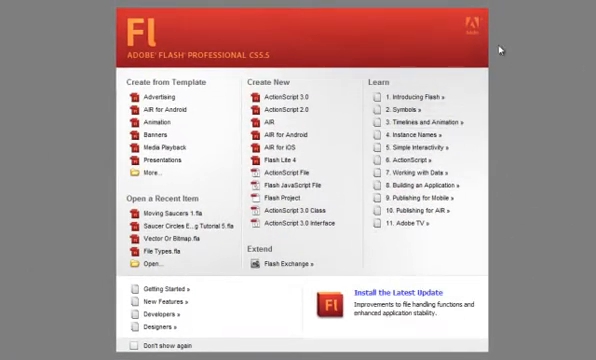
mouse_move(168, 110)
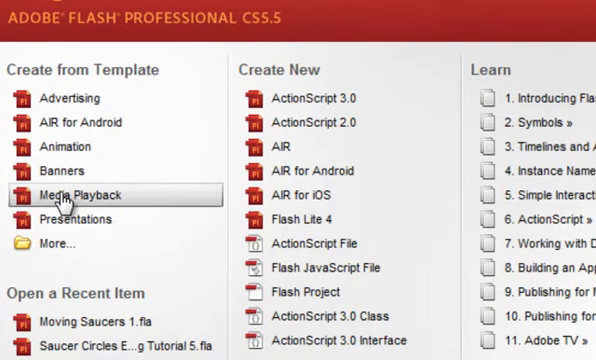
mouse_move(64, 98)
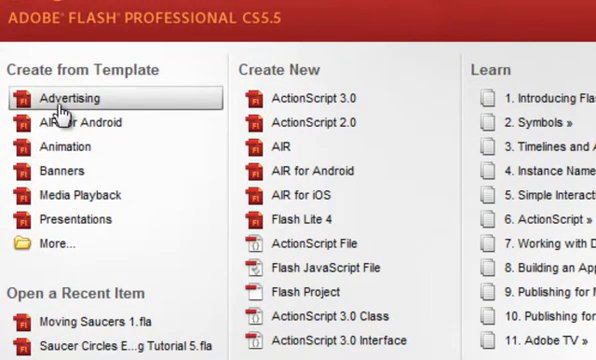
- Scroll through the Learn and Create New lists on the Welcome Screen
scroll("down", 3)
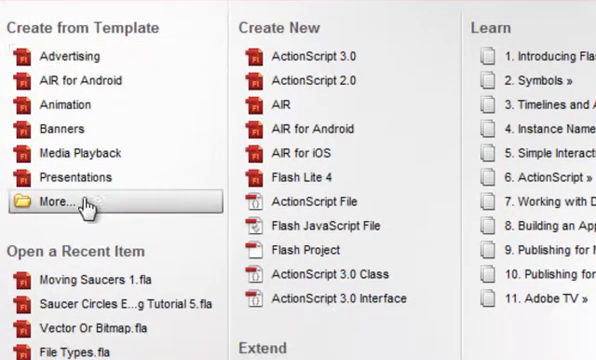
scroll("down", 3)
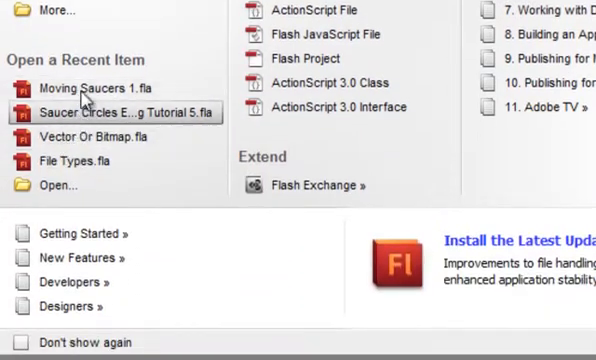
mouse_move(110, 132)
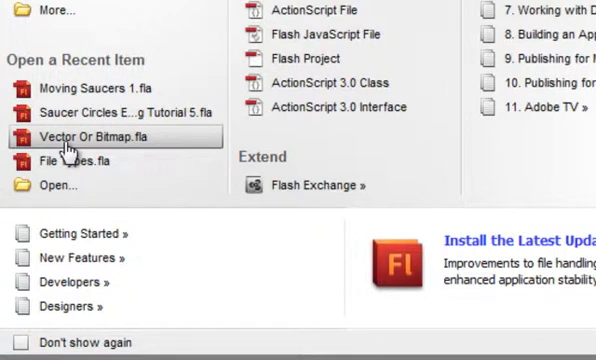
mouse_move(56, 184)
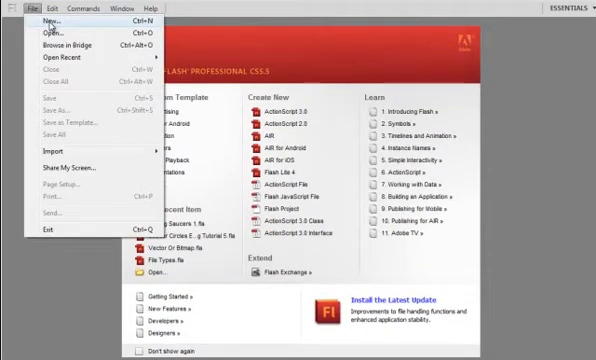
mouse_move(42, 228)
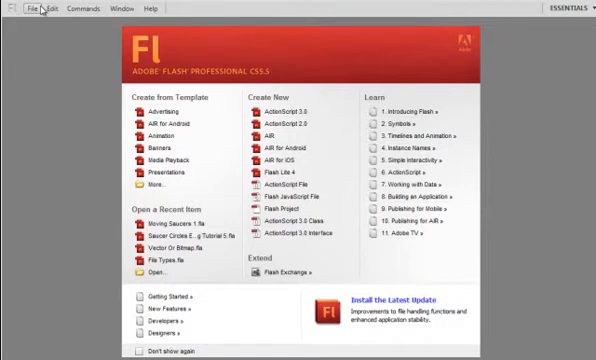
mouse_move(88, 146)
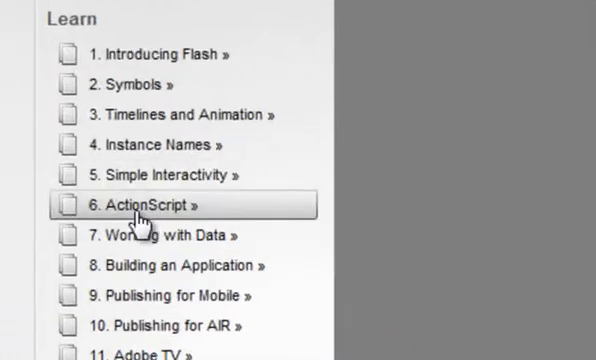
mouse_move(170, 144)
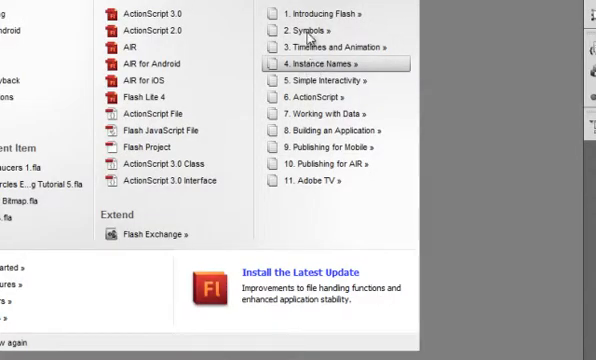
mouse_move(316, 32)
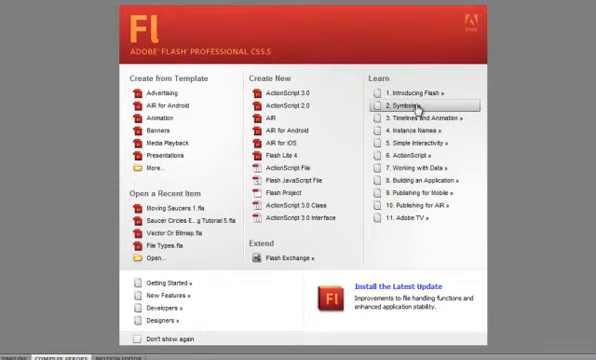
mouse_move(300, 106)
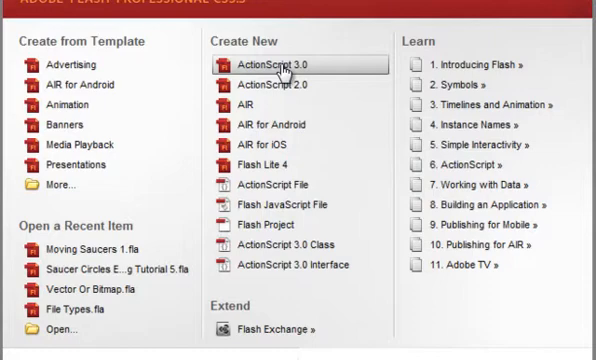
scroll("down", 3)
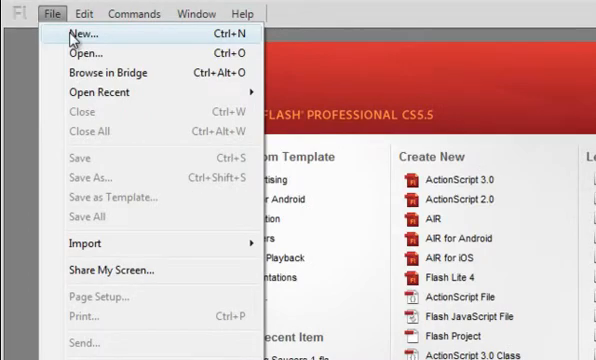
- Start a new blank ActionScript 3.0 document at 550 by 400 pixels, 24 fps
left_click(76, 38)
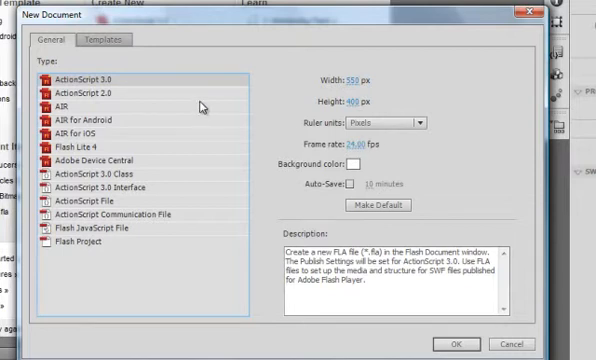
mouse_move(284, 60)
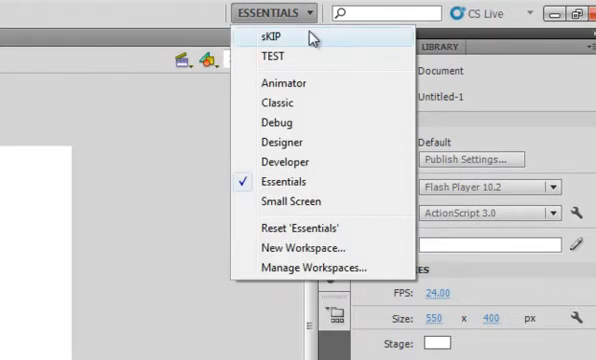
mouse_move(288, 160)
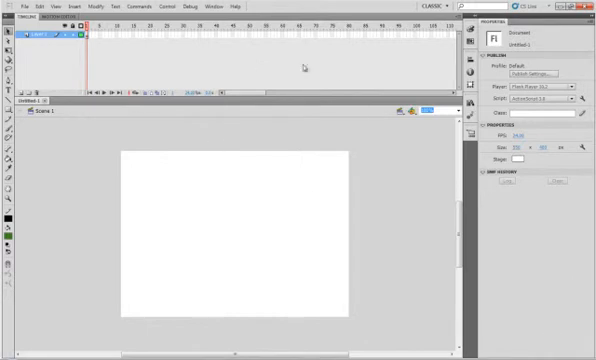
mouse_move(300, 78)
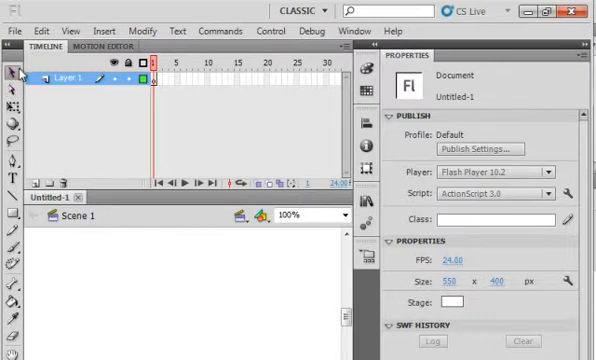
mouse_move(12, 74)
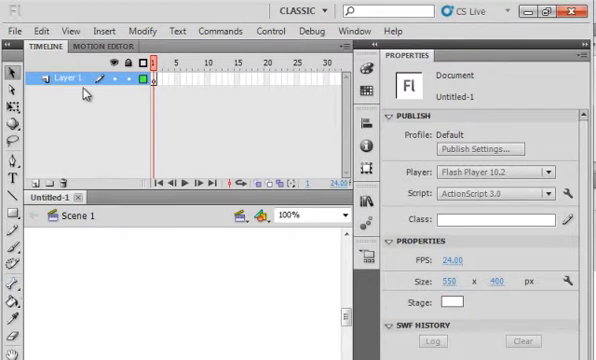
mouse_move(204, 142)
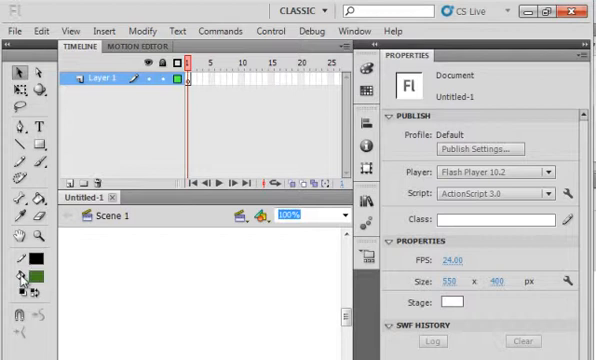
mouse_move(28, 284)
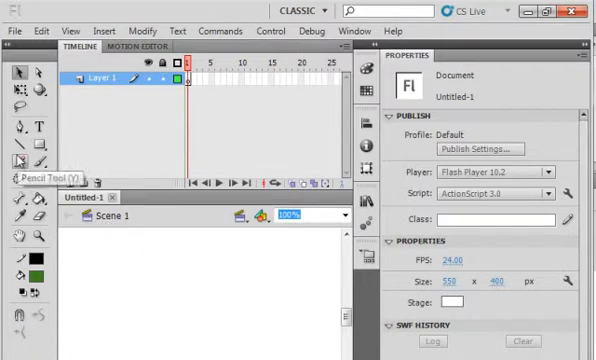
mouse_move(24, 320)
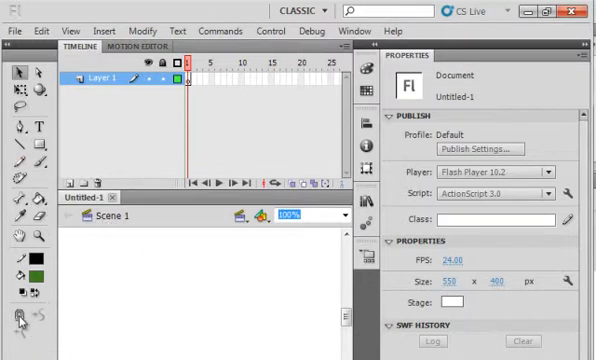
mouse_move(164, 272)
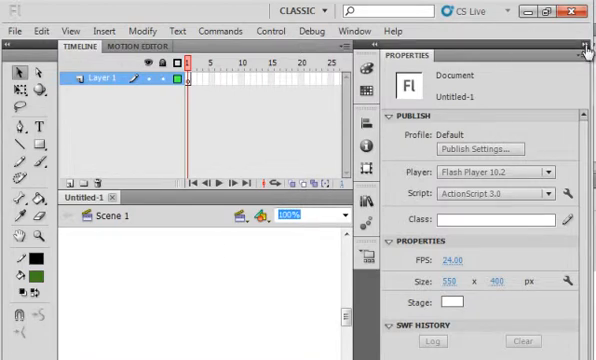
mouse_move(584, 48)
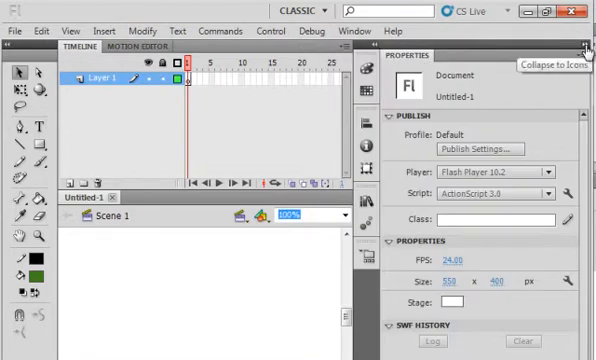
left_click(584, 42)
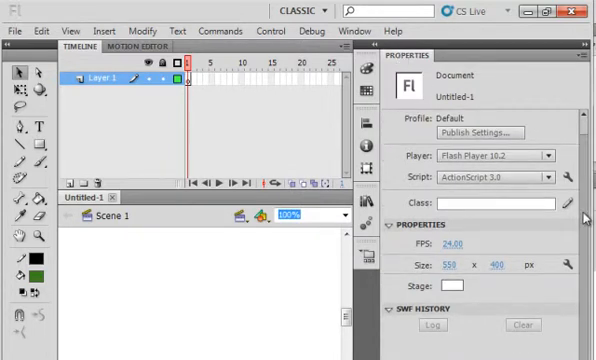
mouse_move(244, 258)
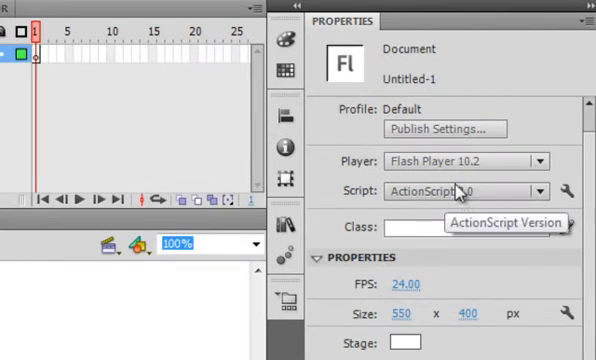
mouse_move(464, 160)
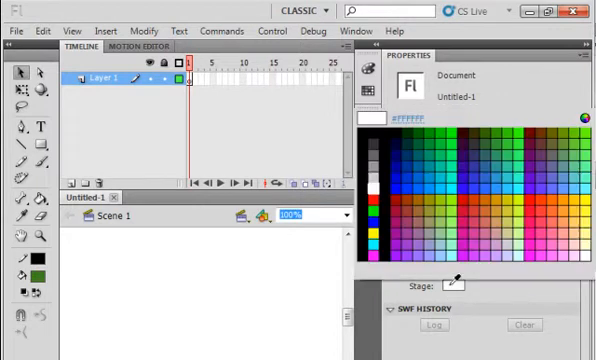
left_click(510, 150)
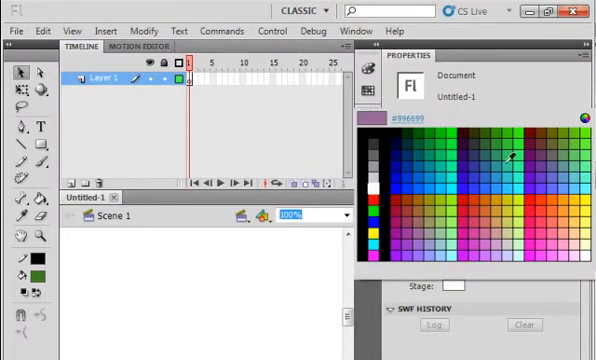
left_click(380, 218)
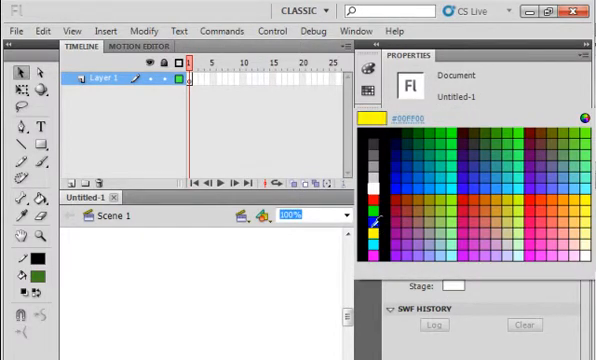
left_click(510, 152)
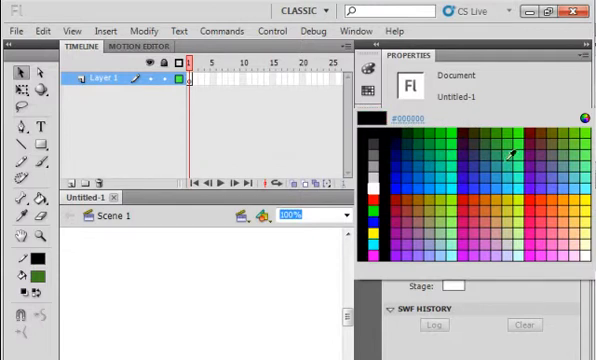
left_click(510, 152)
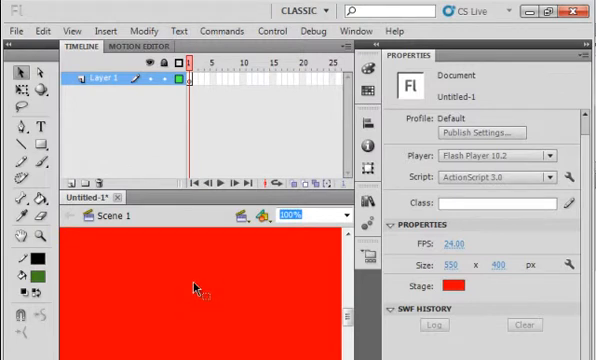
left_click(456, 284)
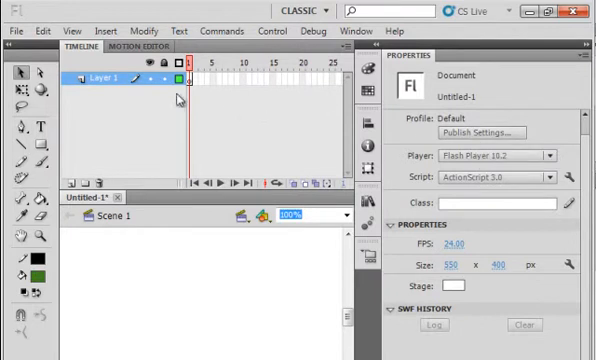
mouse_move(188, 76)
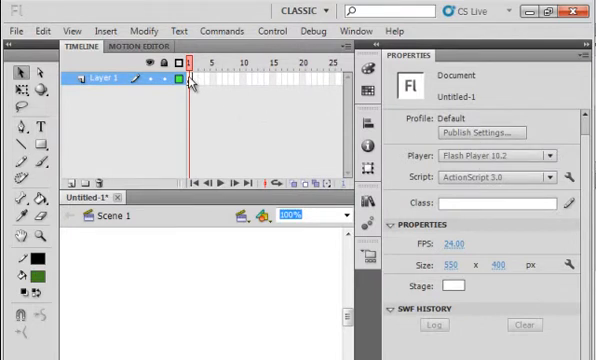
- Switch to the Rectangle tool with green fill and black stroke for the square
left_click(192, 78)
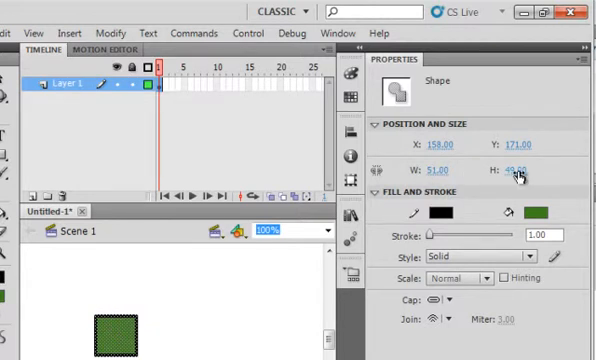
mouse_move(516, 172)
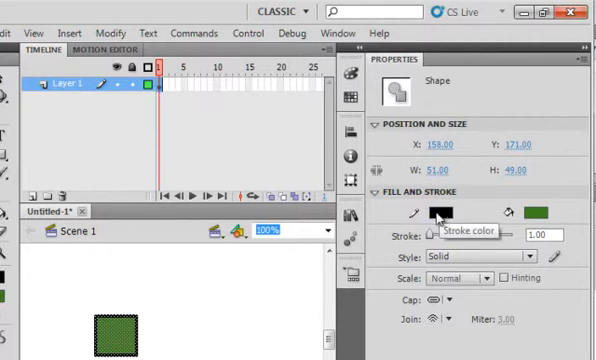
mouse_move(564, 218)
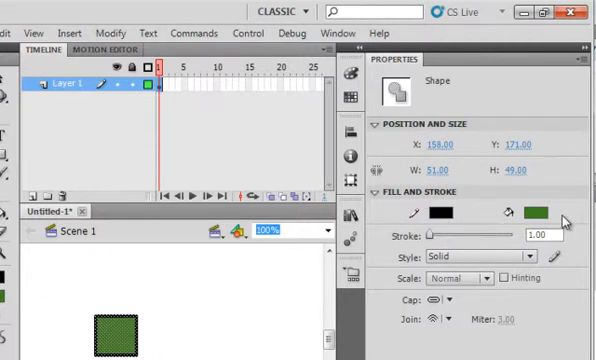
mouse_move(540, 216)
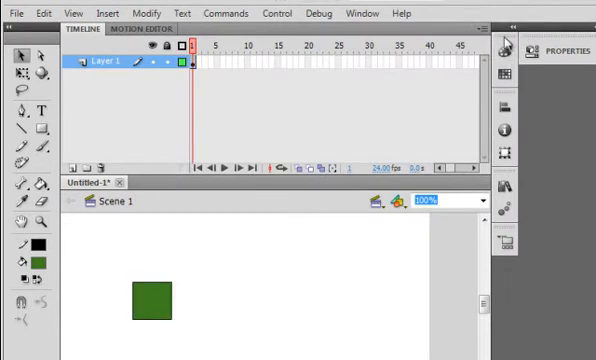
mouse_move(504, 52)
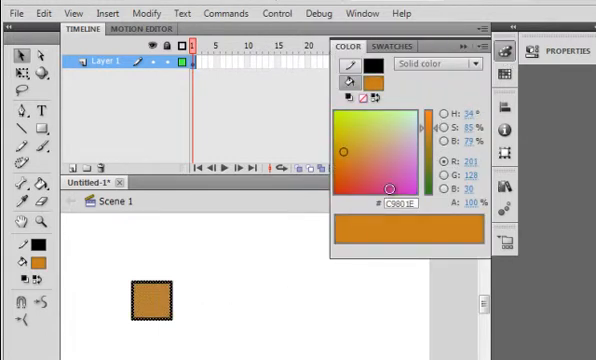
- Change the square's fill from dark green to light green in the Color panel
left_click(510, 50)
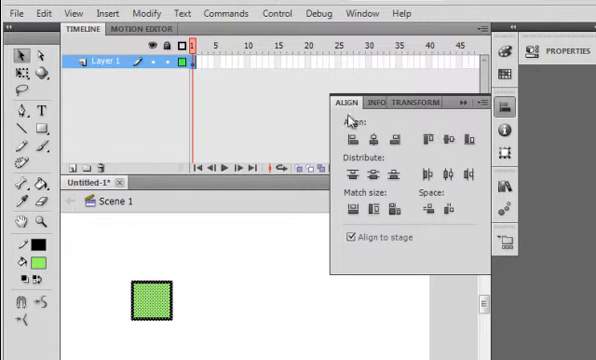
mouse_move(350, 162)
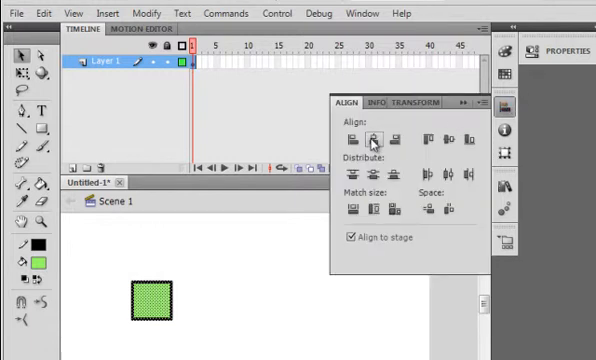
- Show the Align panel, then the Info readout of the square at about 51 by 49
left_click(450, 136)
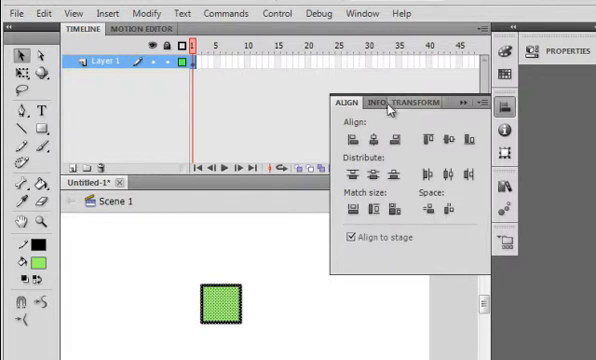
left_click(374, 102)
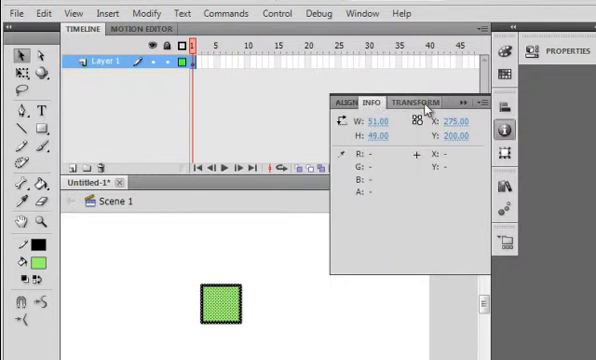
- Enter a 77° rotation for the square in the Transform settings
left_click(412, 100)
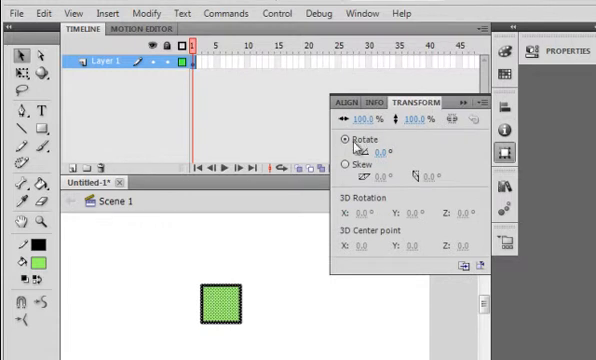
mouse_move(318, 244)
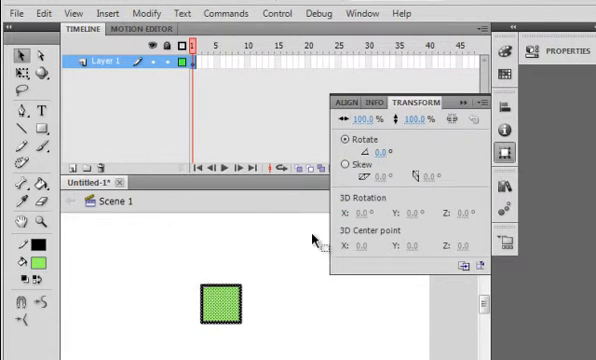
left_click(376, 152)
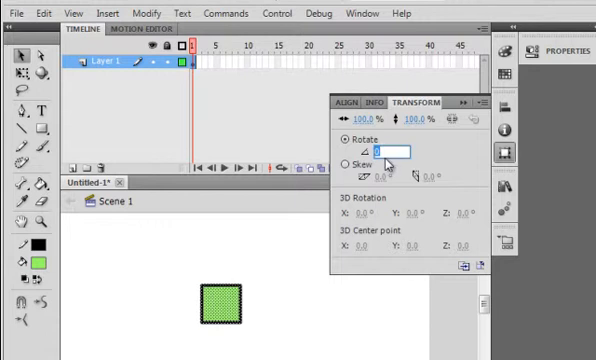
type("77.")
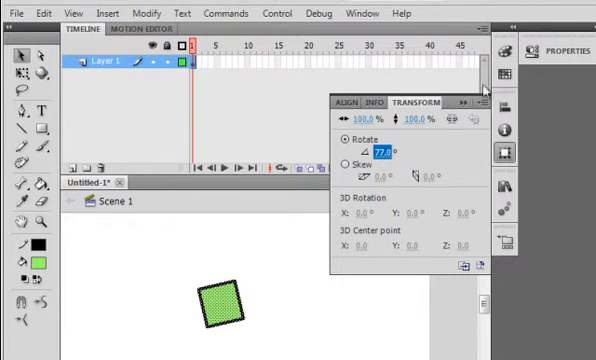
mouse_move(164, 284)
type("0")
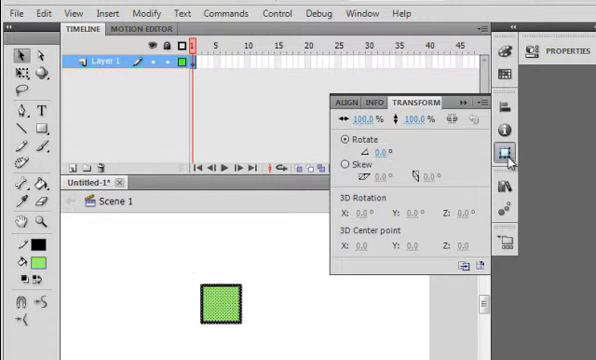
- Close the Align/Info/Transform group and show the empty document Library
left_click(482, 102)
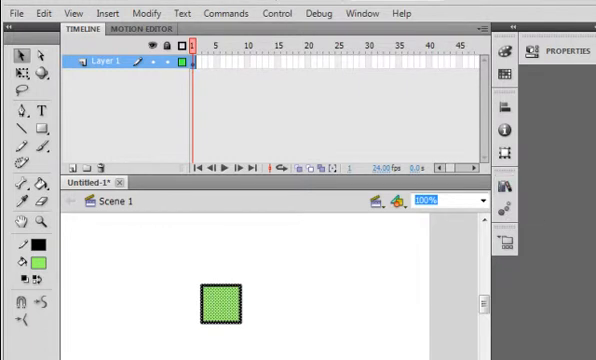
left_click(510, 188)
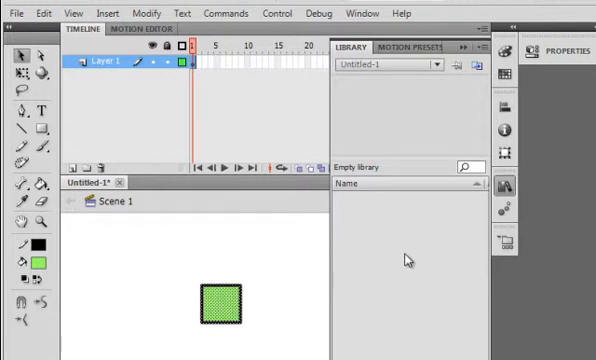
mouse_move(516, 72)
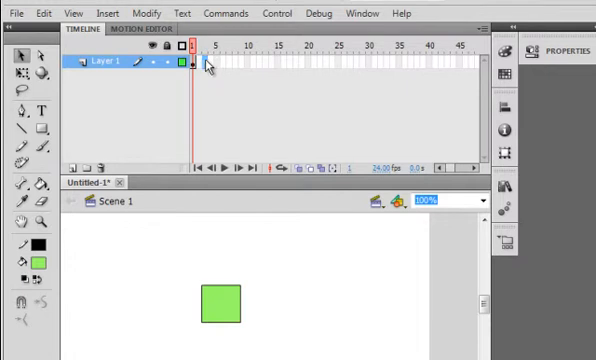
- Collapse the Library so only the stage with the light green square shows
left_click(208, 62)
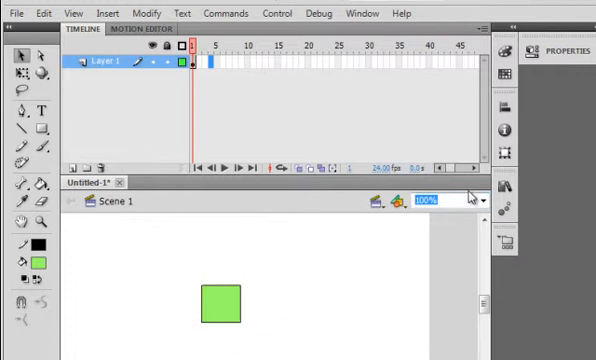
- Set the stage zoom to 50% and drag the green square off the right edge
left_click(480, 200)
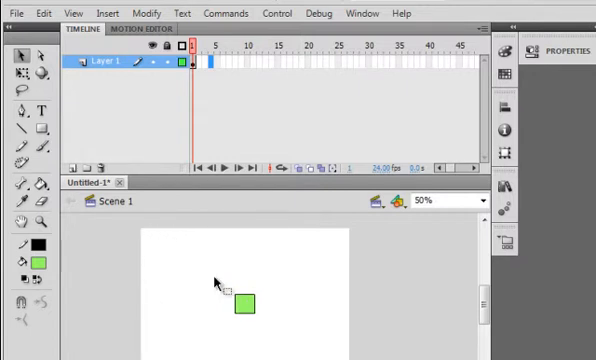
left_click(248, 304)
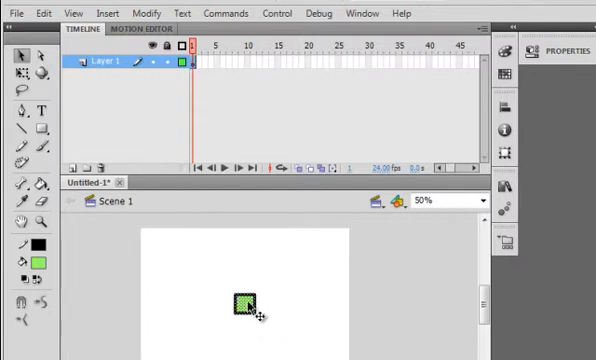
left_click_drag(244, 308, 388, 264)
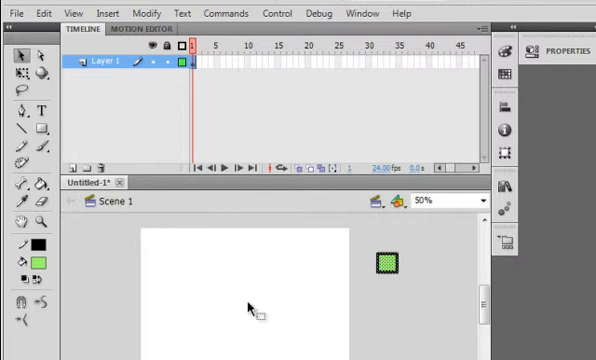
mouse_move(262, 276)
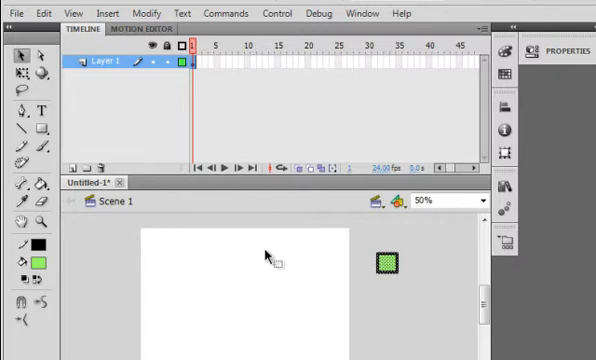
mouse_move(358, 258)
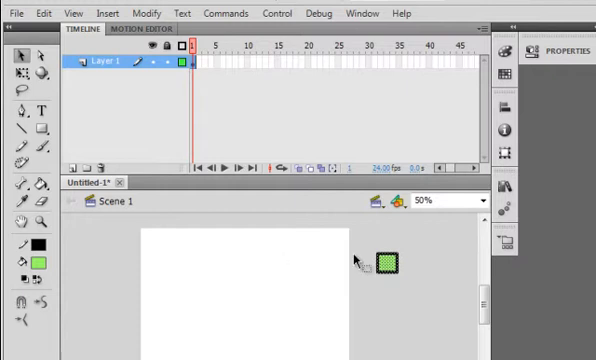
mouse_move(90, 340)
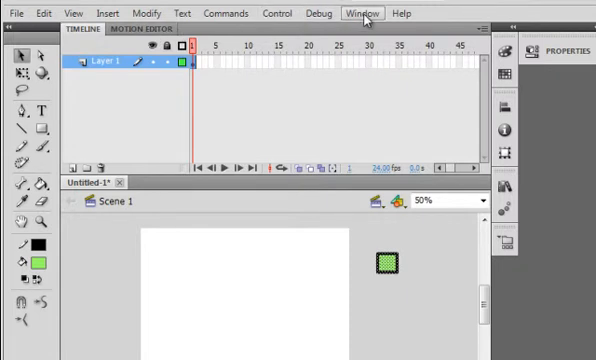
- Show the Actions panel, select frame 1 of Layer 1 and focus its empty script pane
left_click(366, 12)
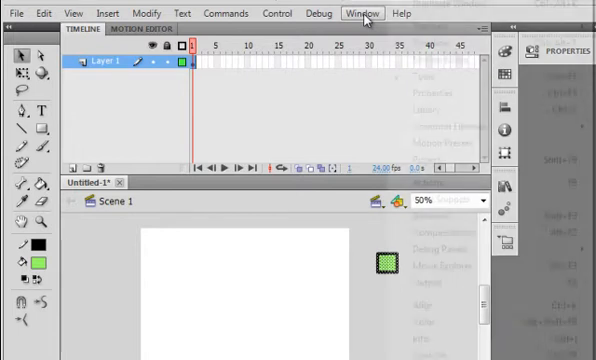
left_click(362, 12)
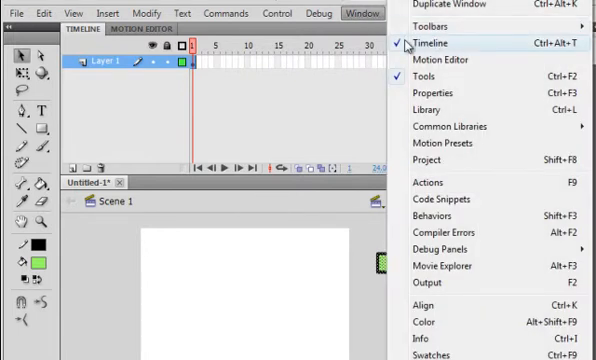
mouse_move(430, 76)
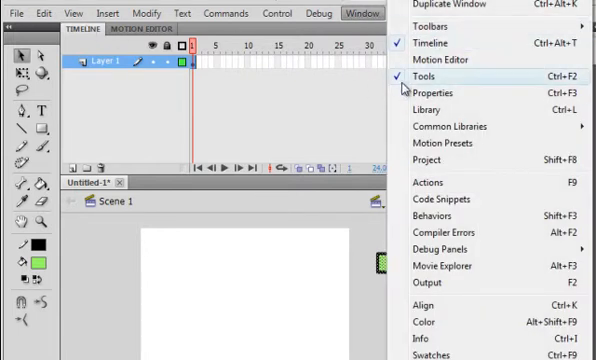
mouse_move(428, 92)
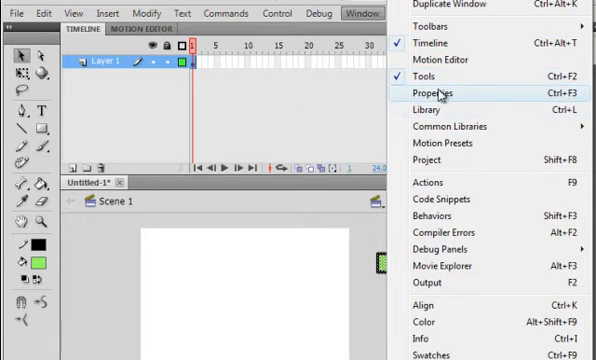
mouse_move(428, 108)
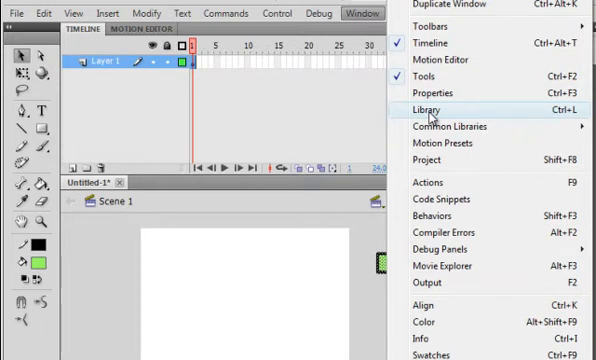
mouse_move(428, 184)
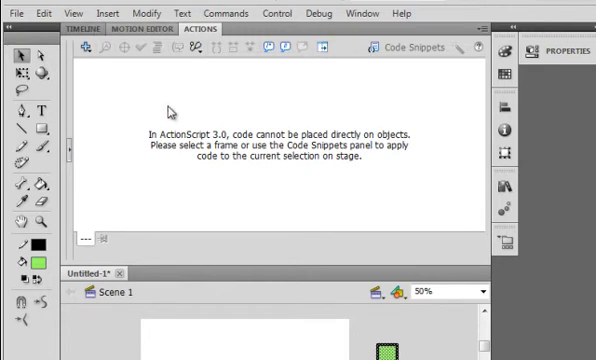
left_click(82, 30)
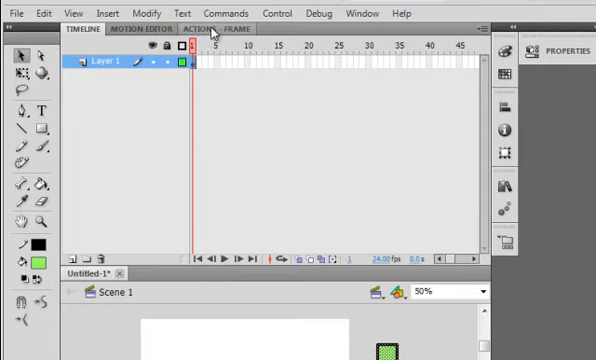
left_click(208, 30)
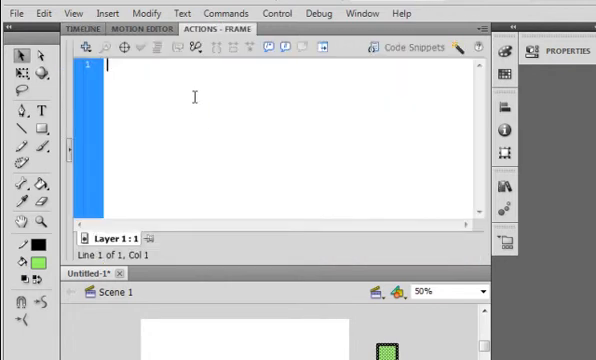
left_click(84, 30)
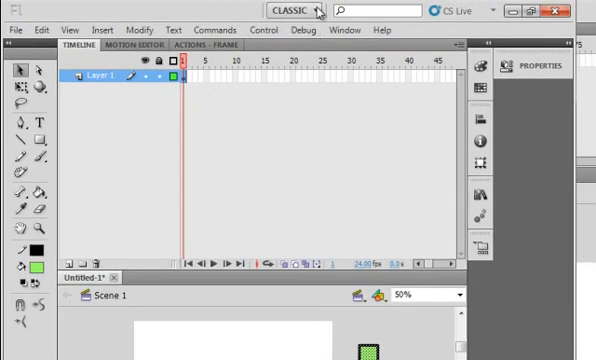
- Reset the Classic workspace, then reopen the empty Actions editor beside the timeline
left_click(294, 12)
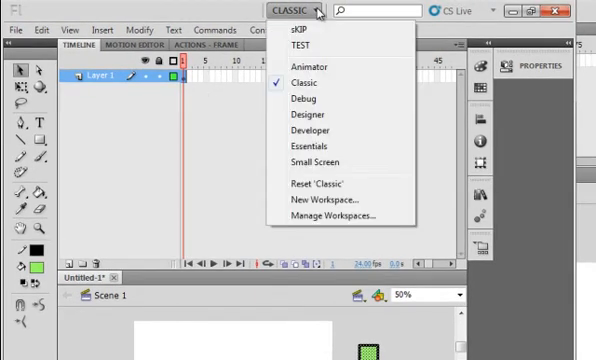
left_click(304, 82)
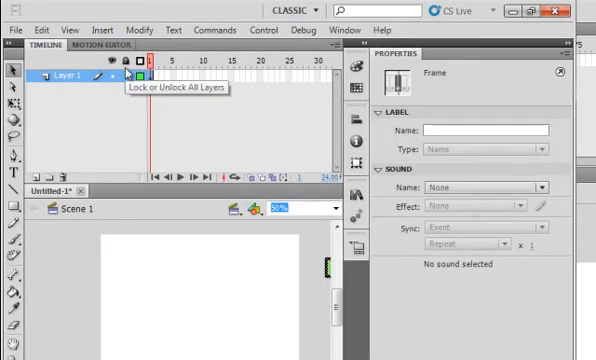
mouse_move(344, 30)
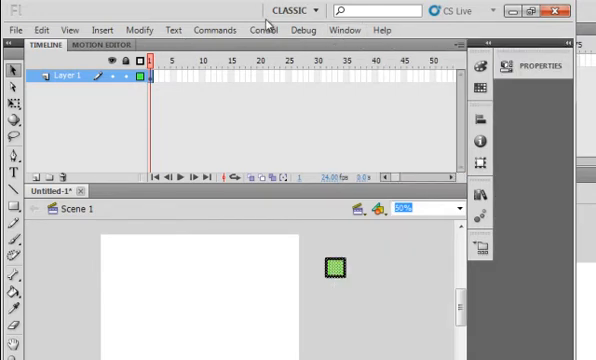
left_click(348, 28)
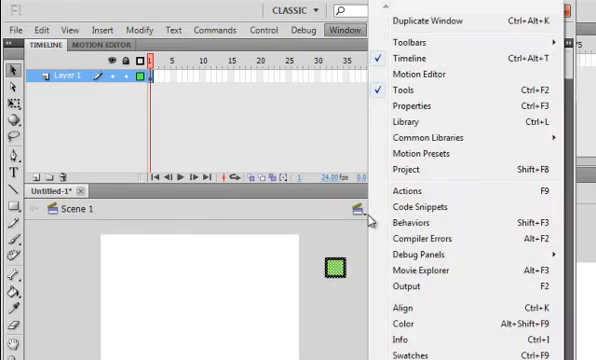
left_click(404, 188)
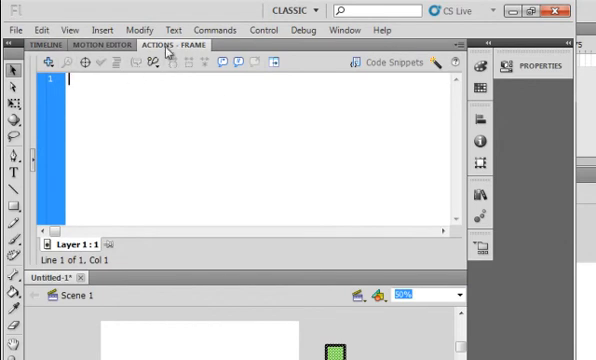
- Save the current panel arrangement as a new custom workspace named SKIP
left_click(296, 12)
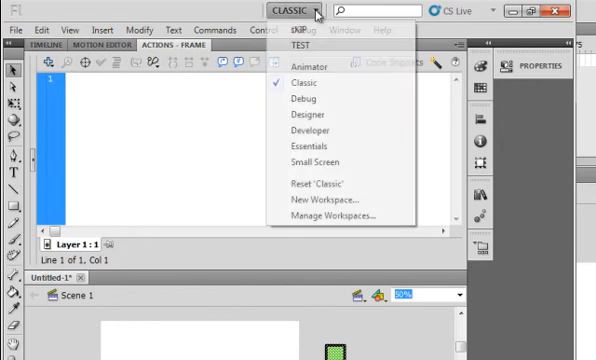
mouse_move(320, 130)
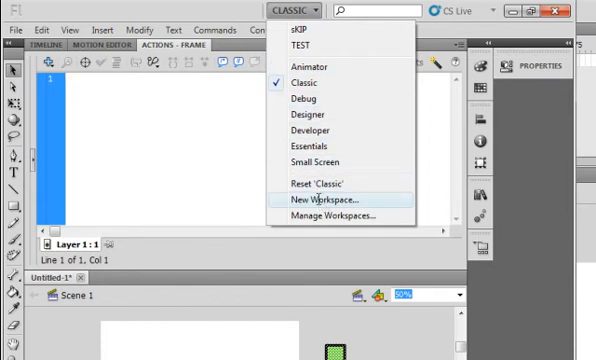
left_click(324, 204)
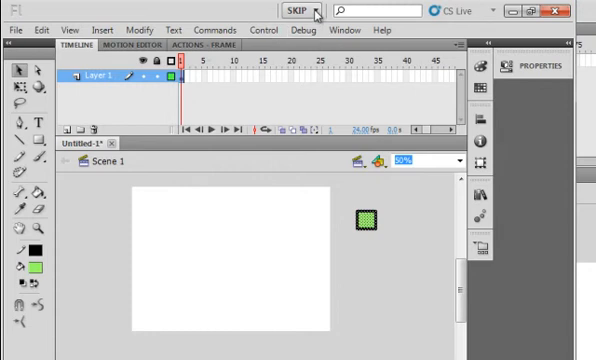
mouse_move(304, 12)
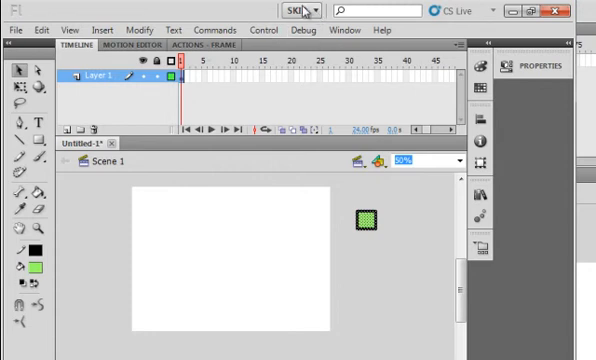
mouse_move(300, 12)
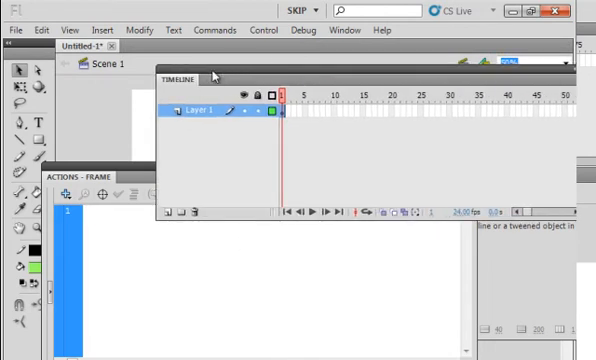
- Reset the SKIP workspace and reopen the empty Actions editor for the frame
left_click(298, 12)
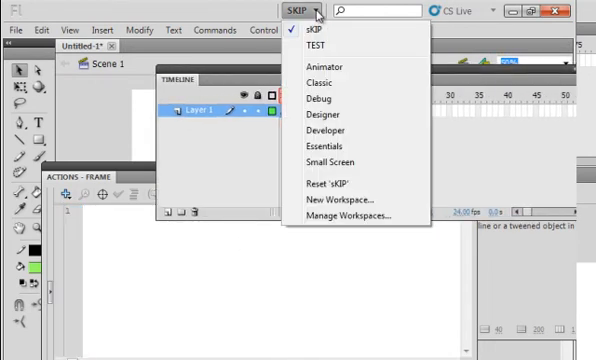
mouse_move(330, 184)
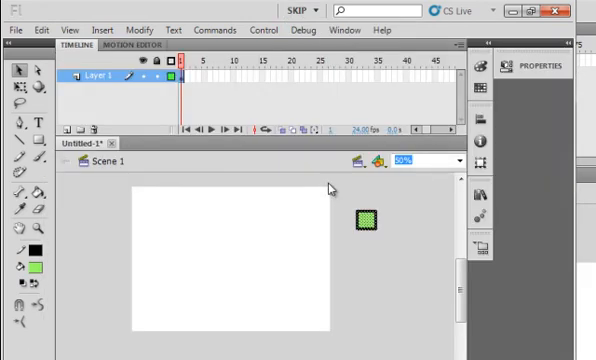
mouse_move(290, 204)
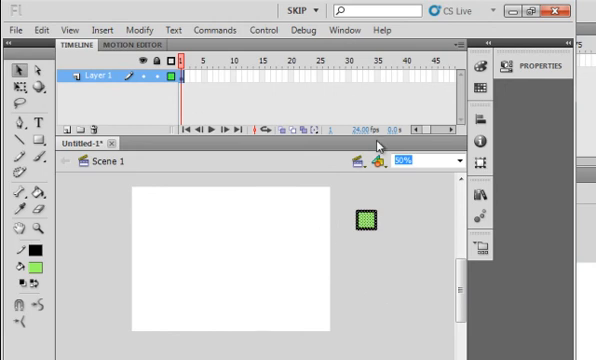
mouse_move(344, 74)
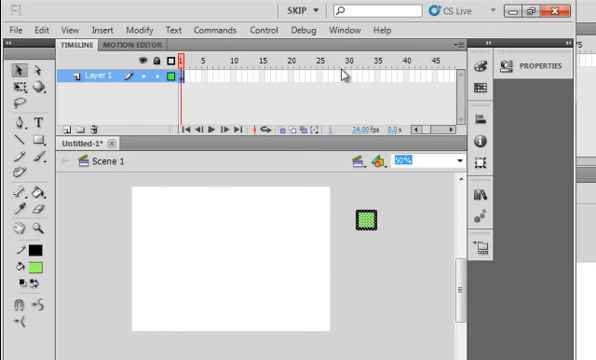
left_click(348, 30)
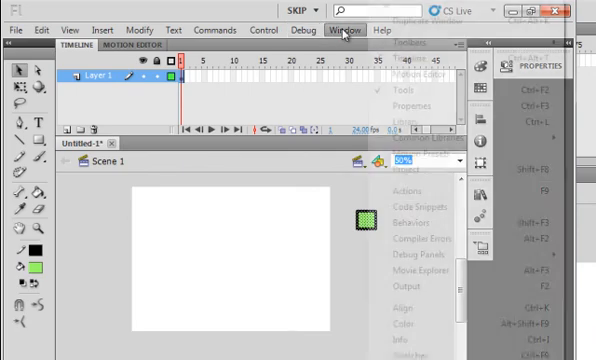
left_click(400, 206)
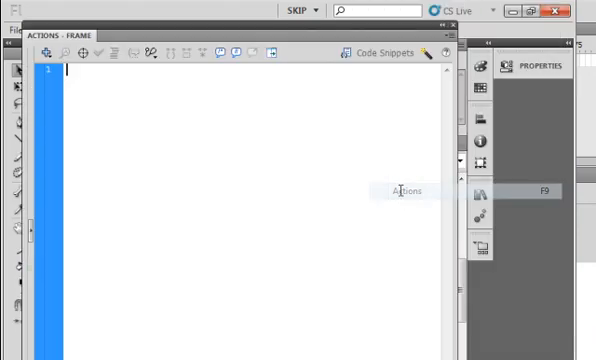